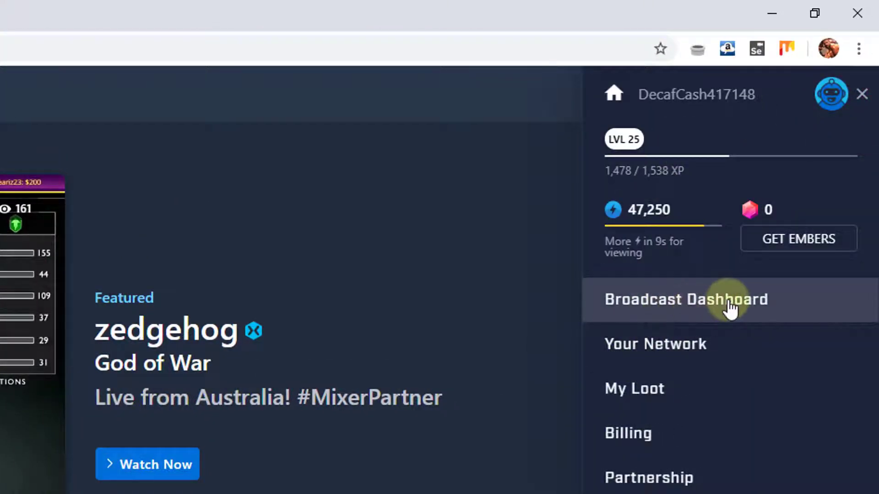
- Choose Broadcast Dashboard from the account menu to open the channel's dashboard
click(687, 300)
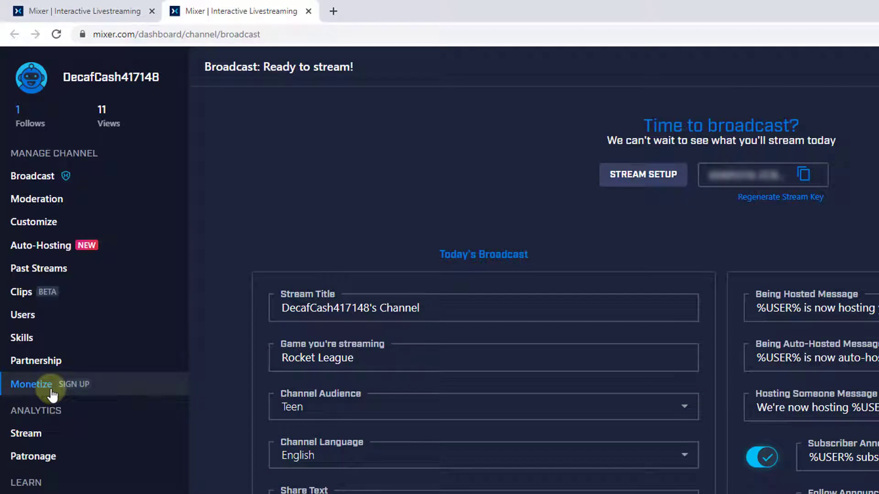
- Bring up the Monetize sign-up form and accept the Mixer Terms of Service and Privacy Statement
click(31, 384)
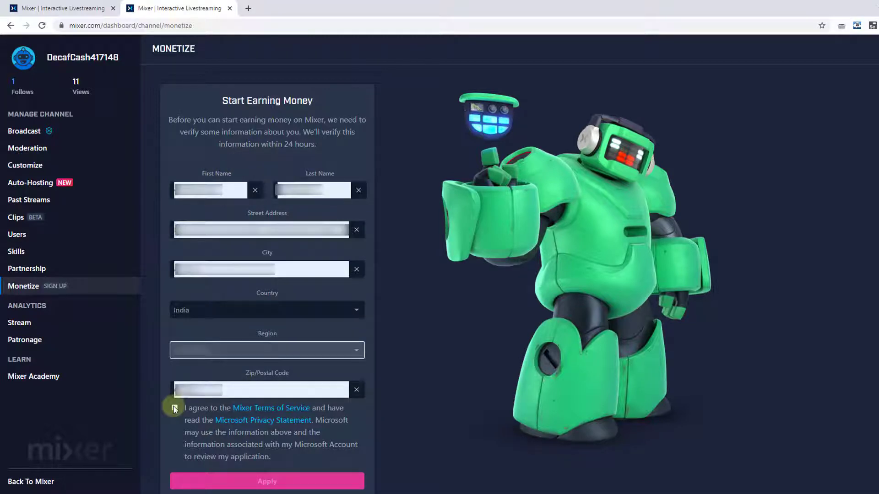
click(174, 408)
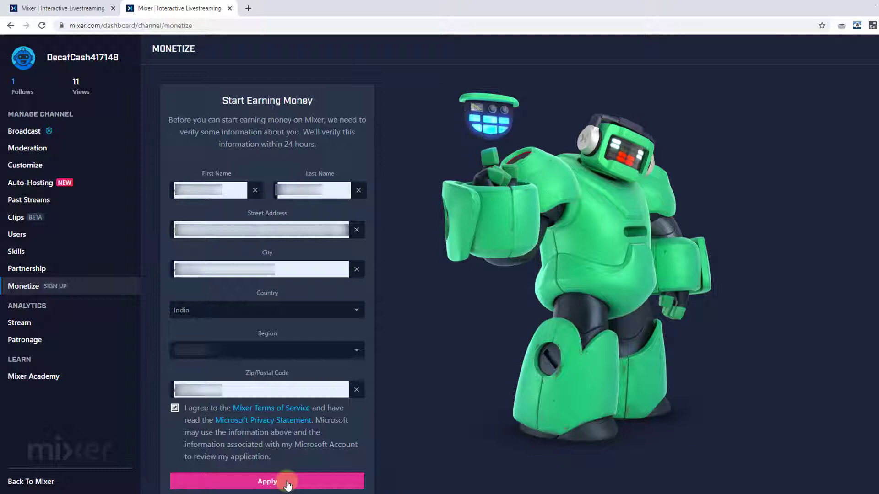
- Apply to earn, then refresh the Almost Done checklist of four partner tasks
click(267, 481)
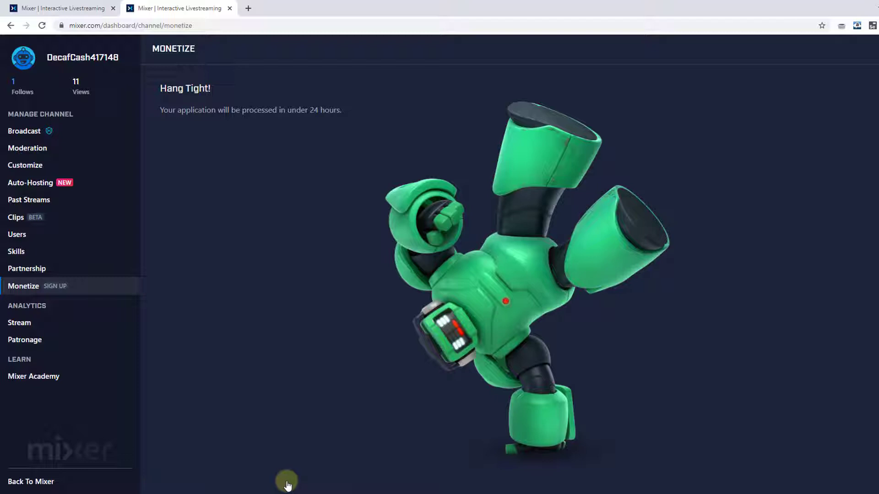
mouse_move(323, 120)
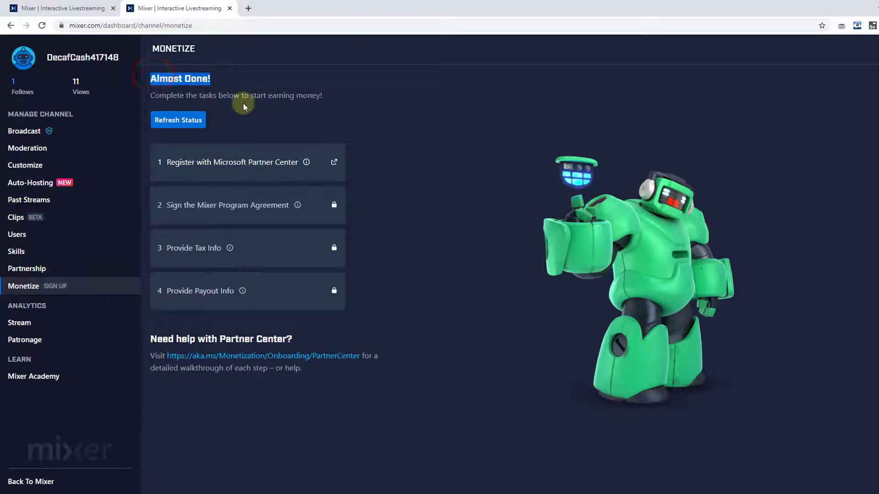
mouse_move(317, 97)
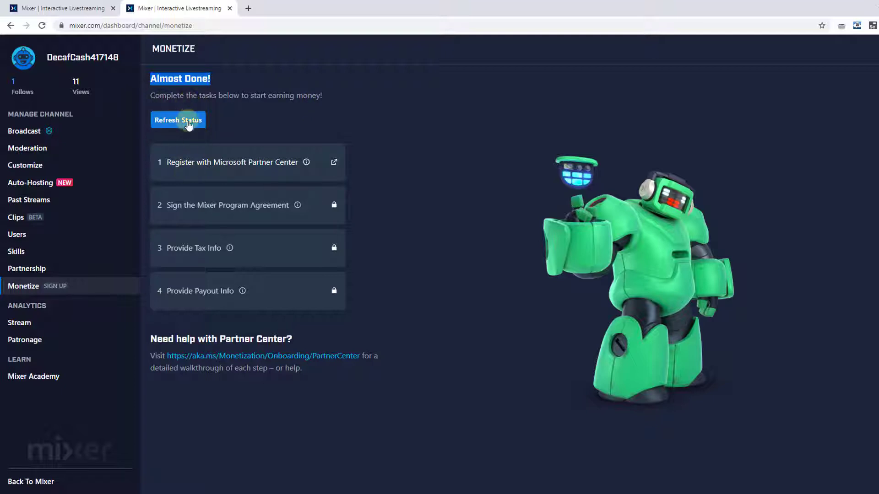
click(185, 122)
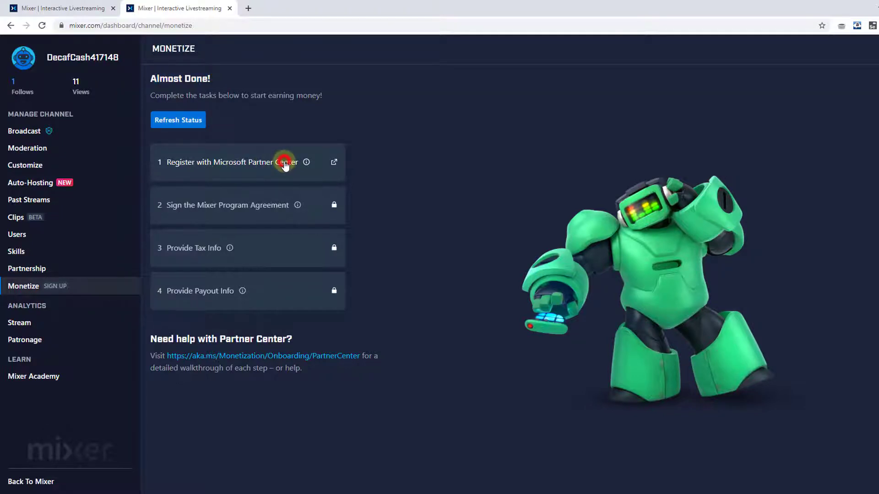
- Register and sign in to Partner Center, save additional tax documentation, and launch the tax form
click(286, 162)
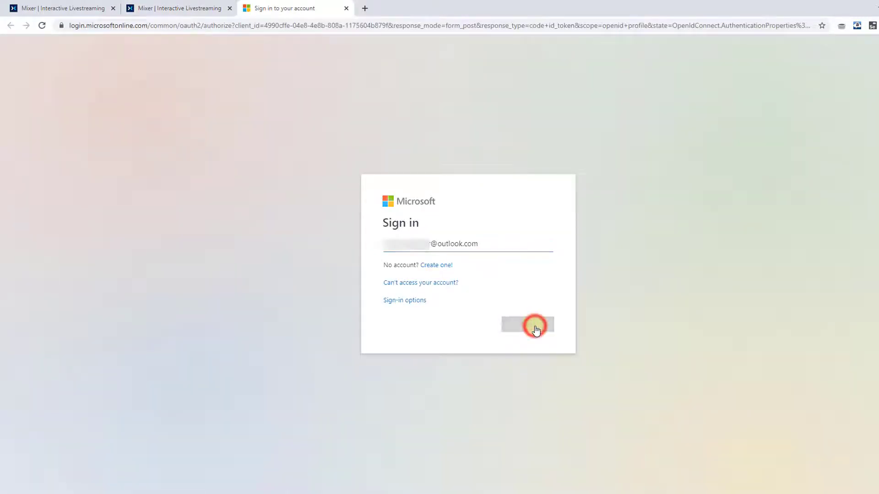
click(536, 327)
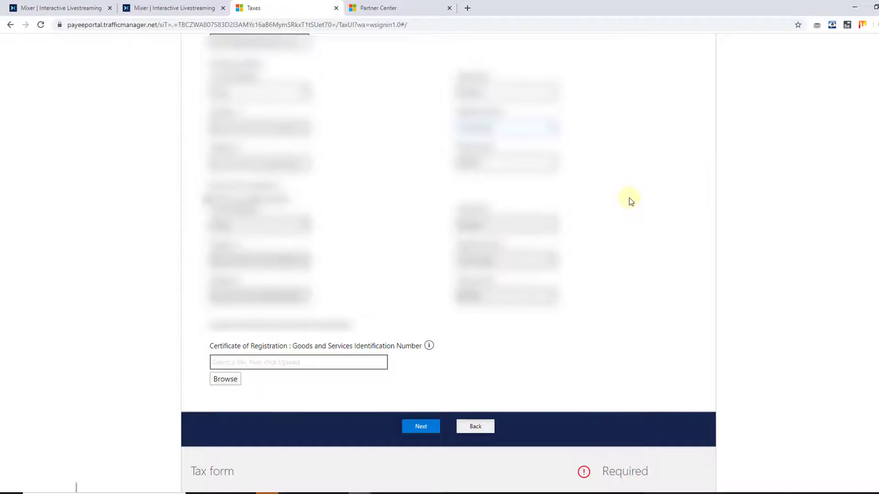
click(421, 427)
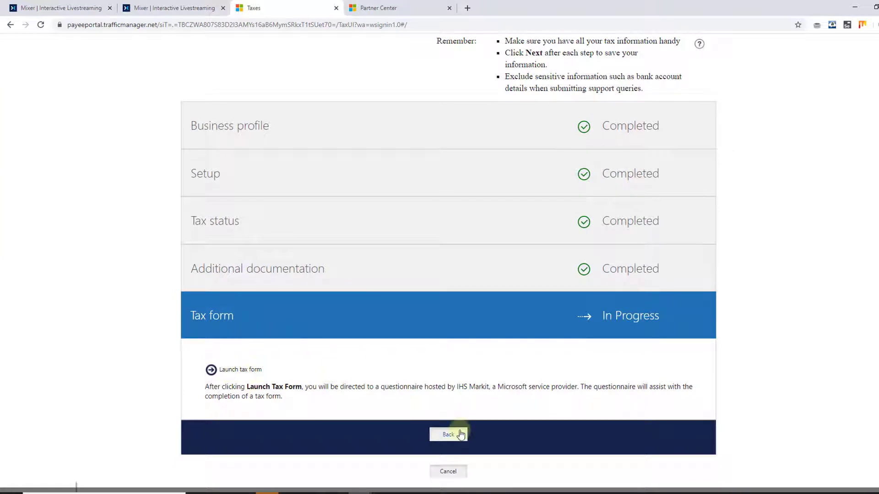
click(240, 370)
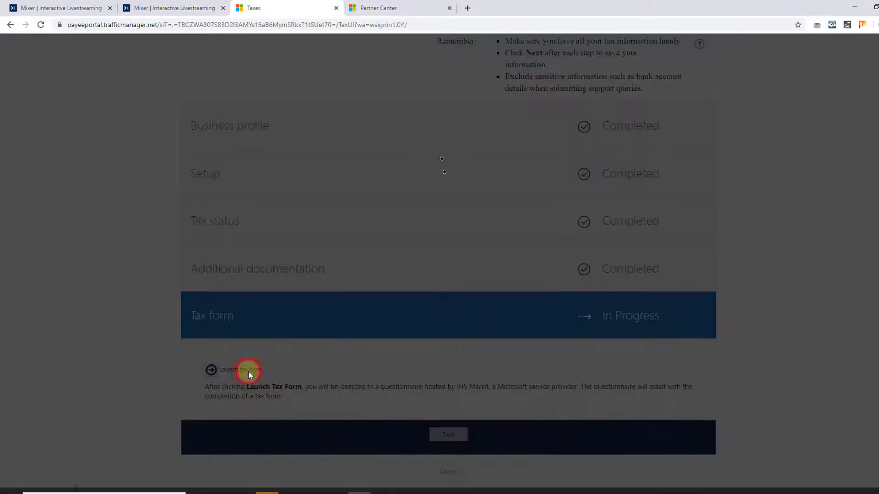
- Give E-SIGN consent and certify the income statement on the W-8BEN form
click(242, 371)
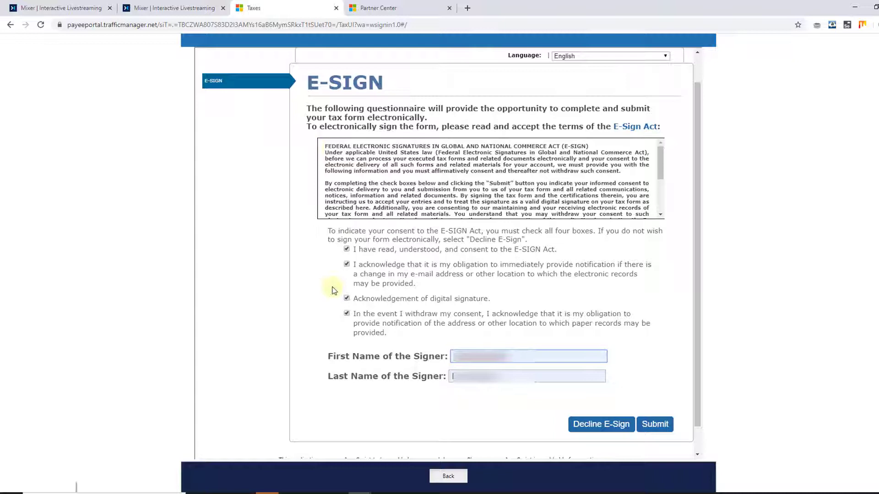
mouse_move(489, 310)
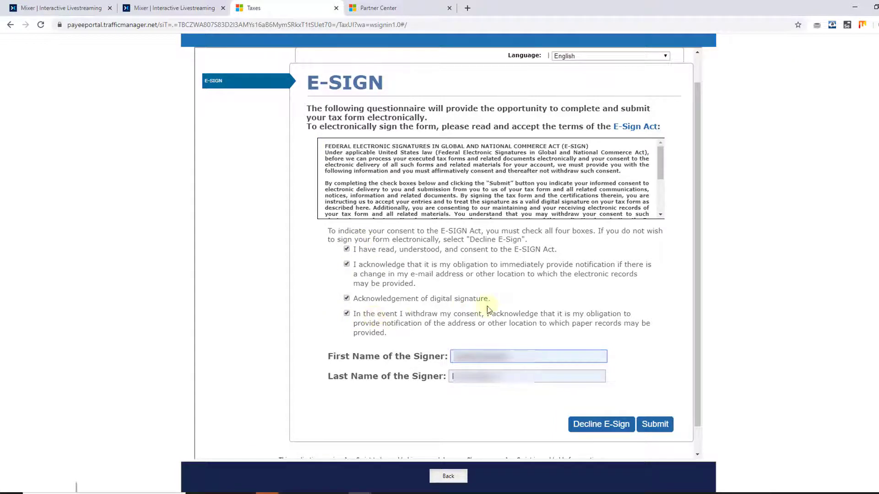
mouse_move(660, 339)
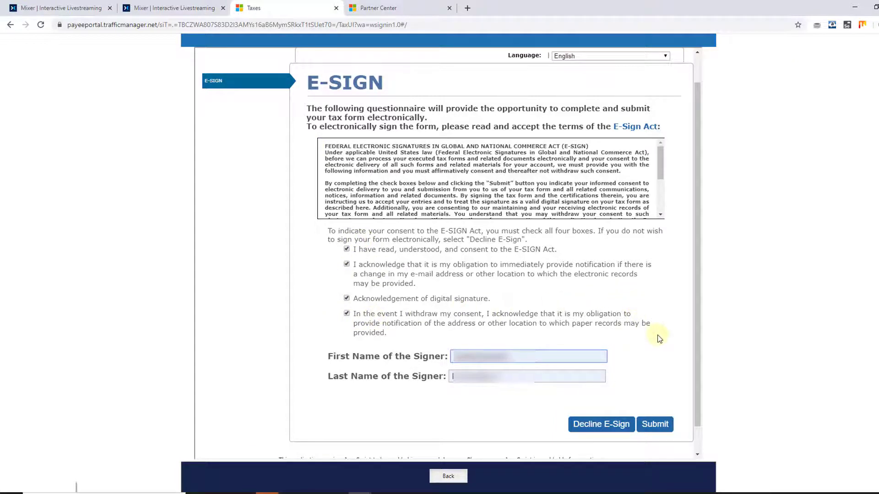
mouse_move(658, 427)
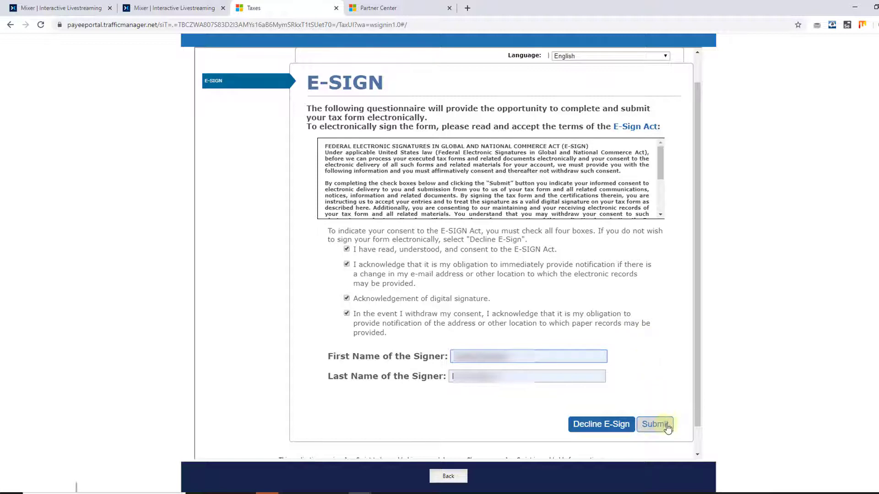
click(664, 428)
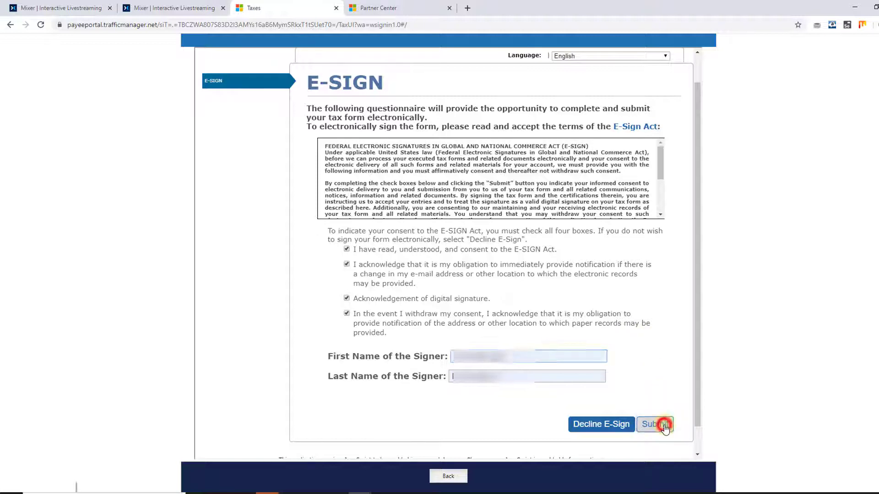
click(663, 427)
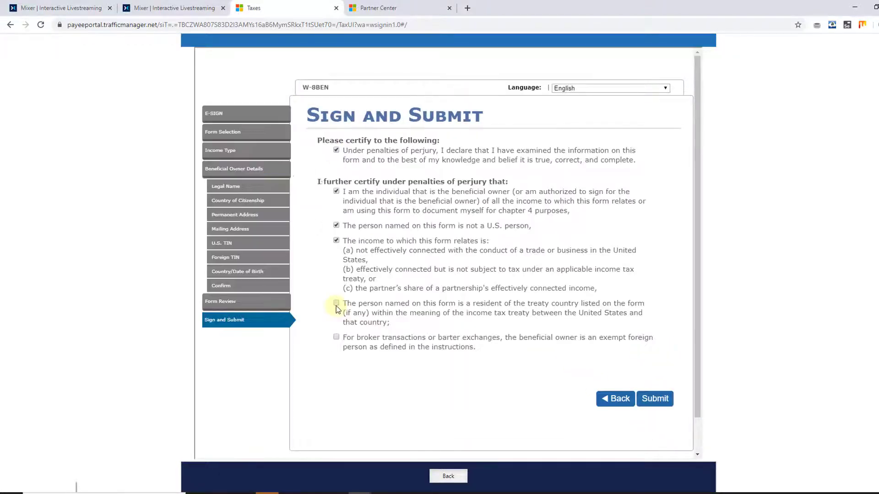
- Certify treaty-country residence and the broker exemption, submit the signed form, and finish
click(336, 303)
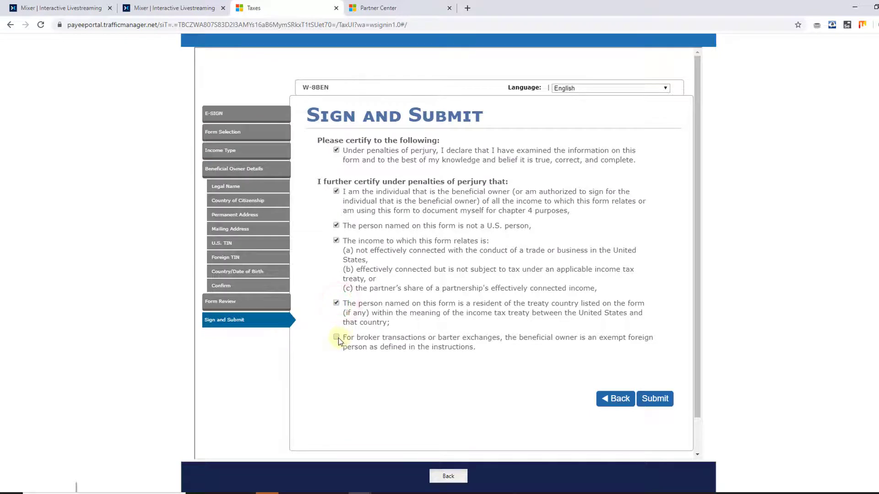
click(336, 337)
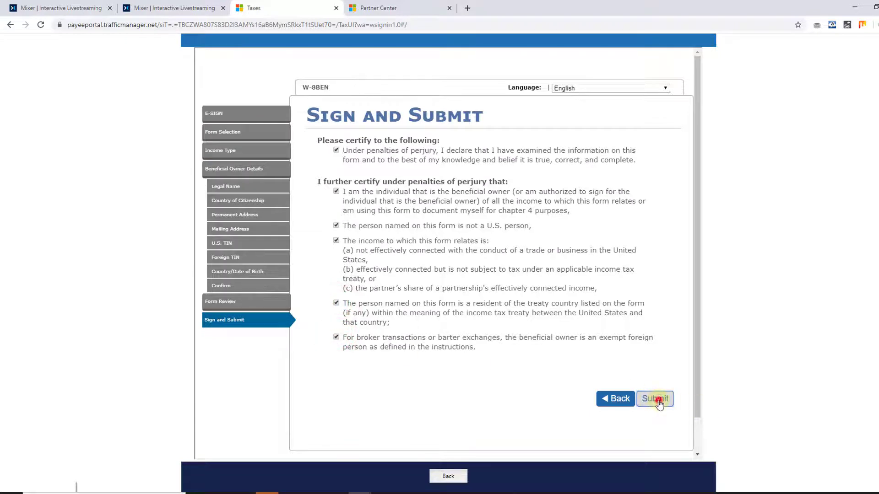
click(655, 400)
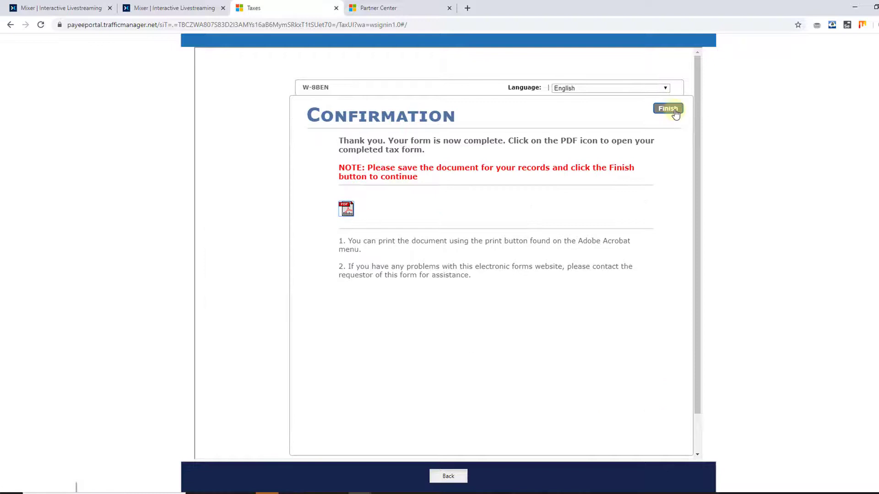
click(668, 108)
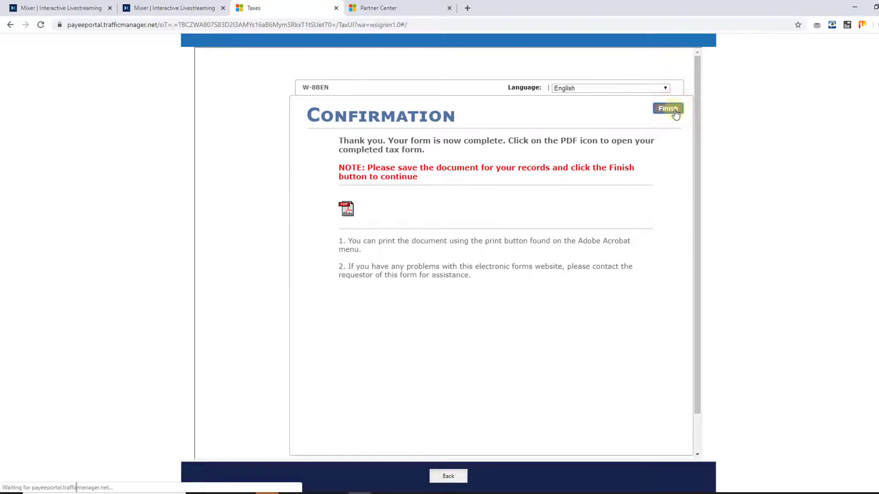
click(668, 109)
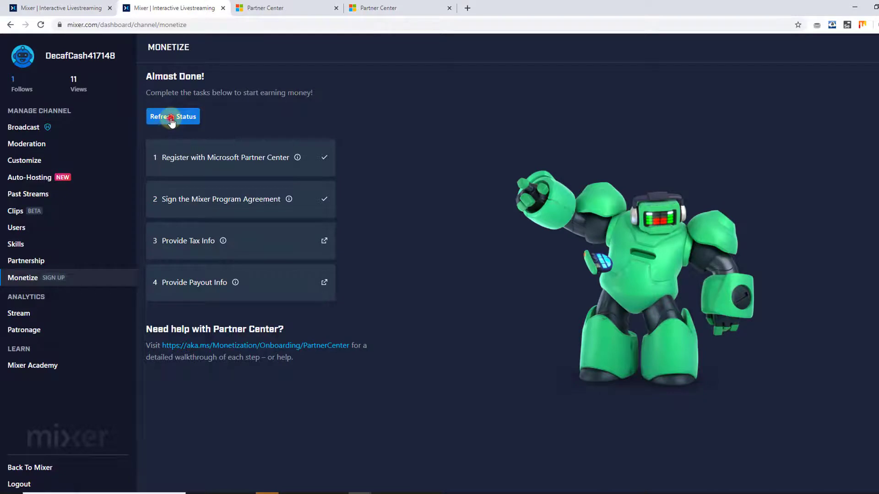
- Refresh the Mixer Monetize task statuses repeatedly until Provide Tax Info updates
click(172, 117)
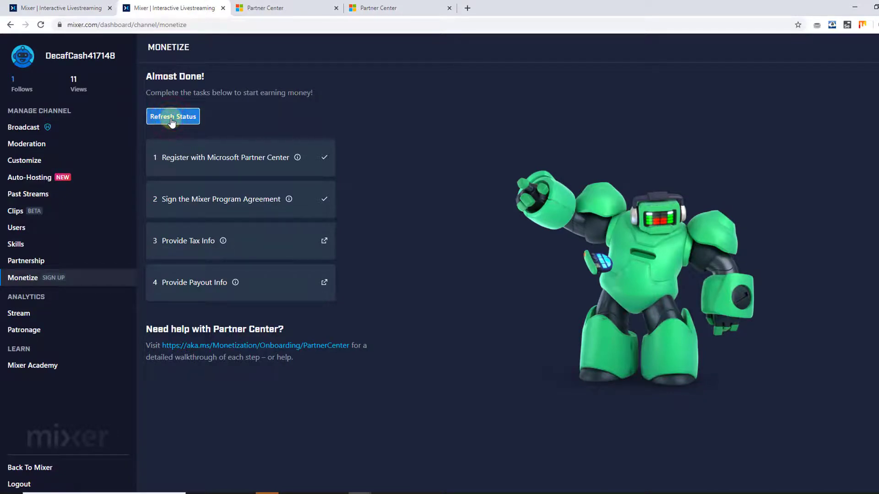
click(172, 116)
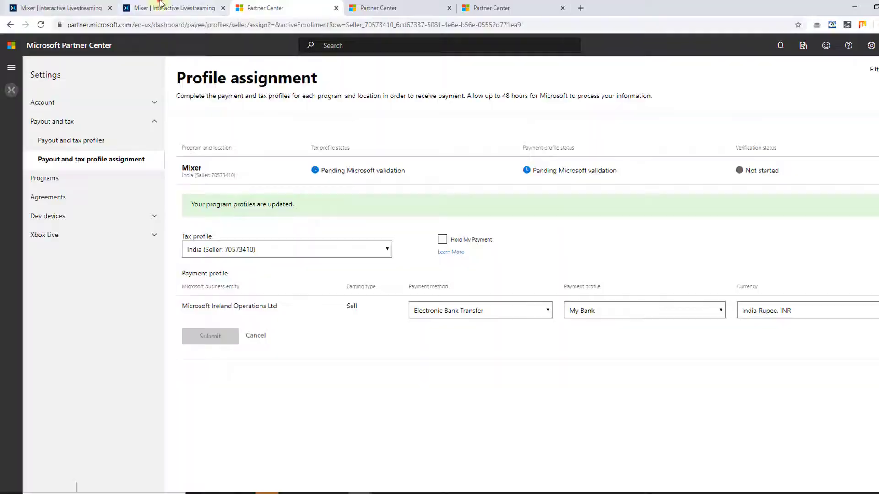
click(164, 8)
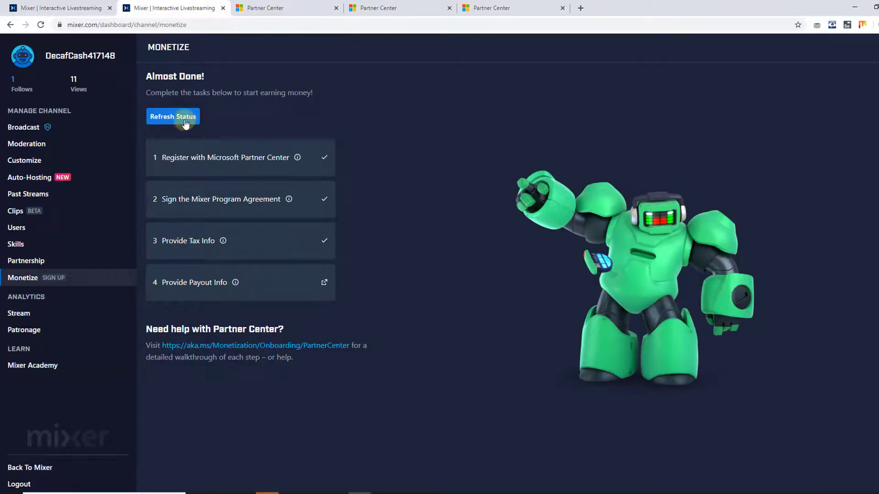
click(184, 121)
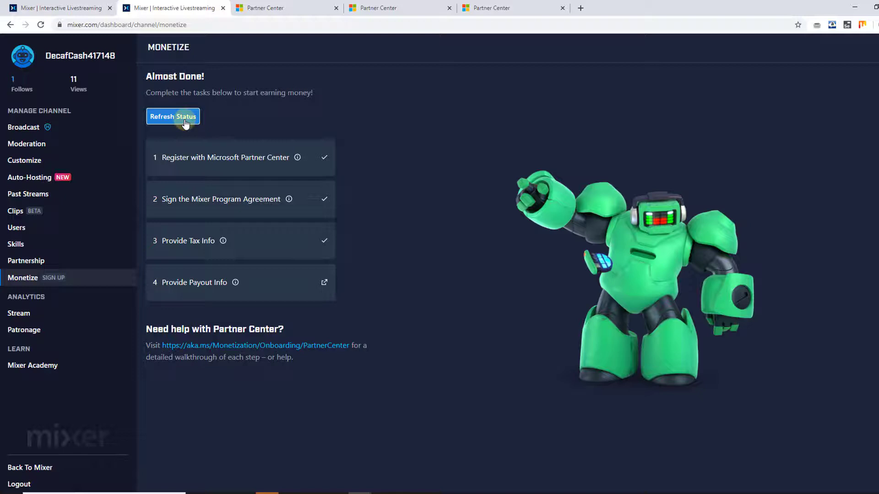
click(173, 116)
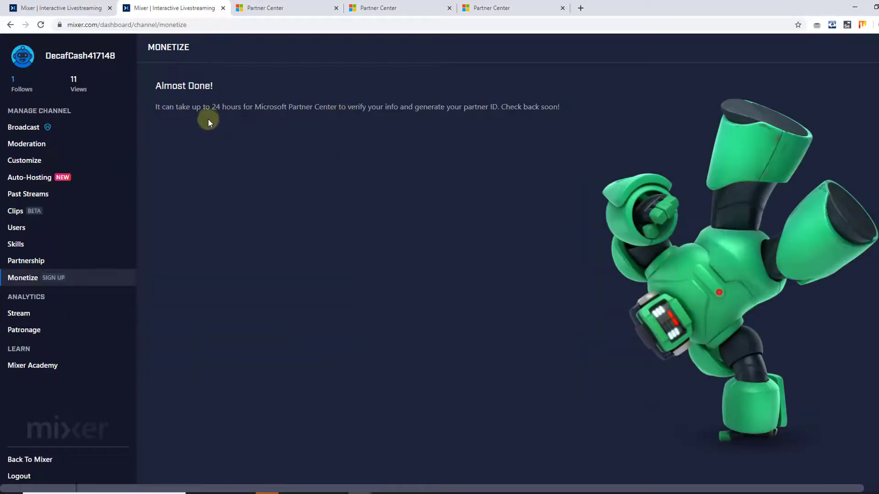
mouse_move(339, 110)
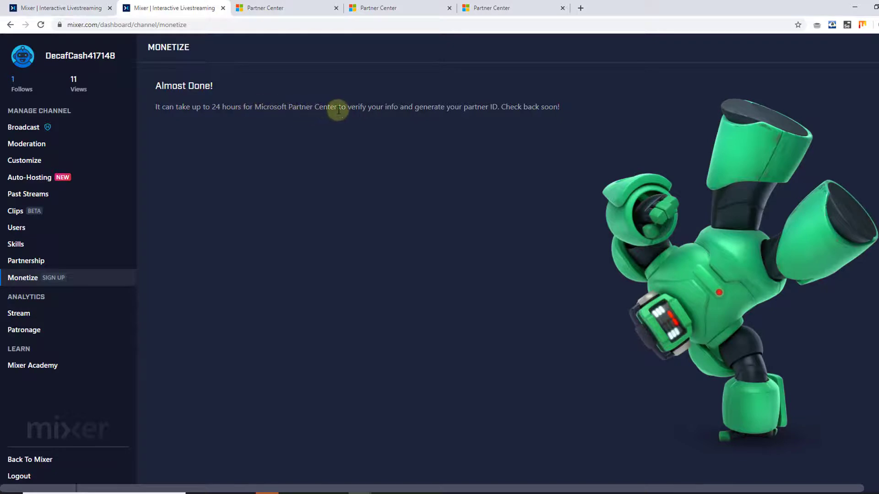
mouse_move(407, 107)
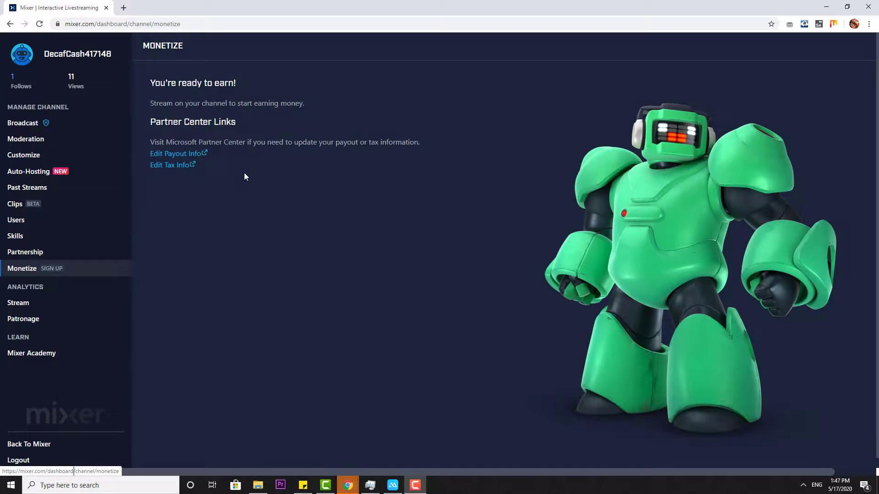
mouse_move(148, 73)
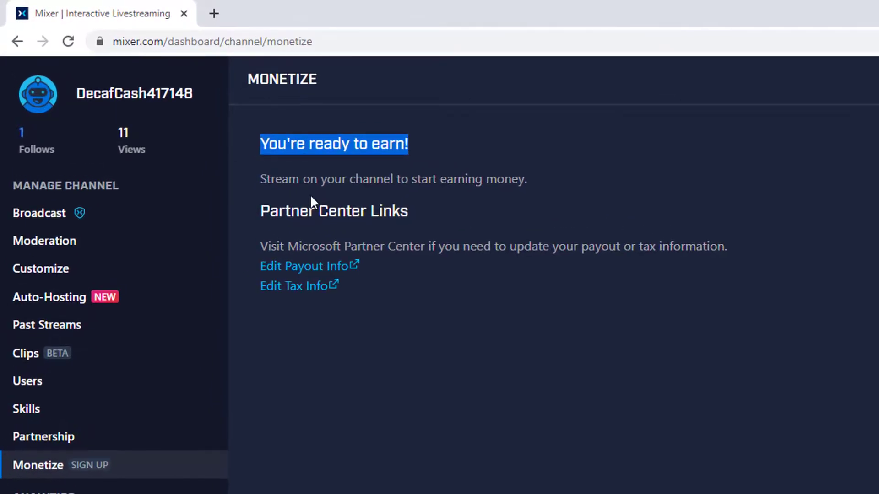
mouse_move(509, 197)
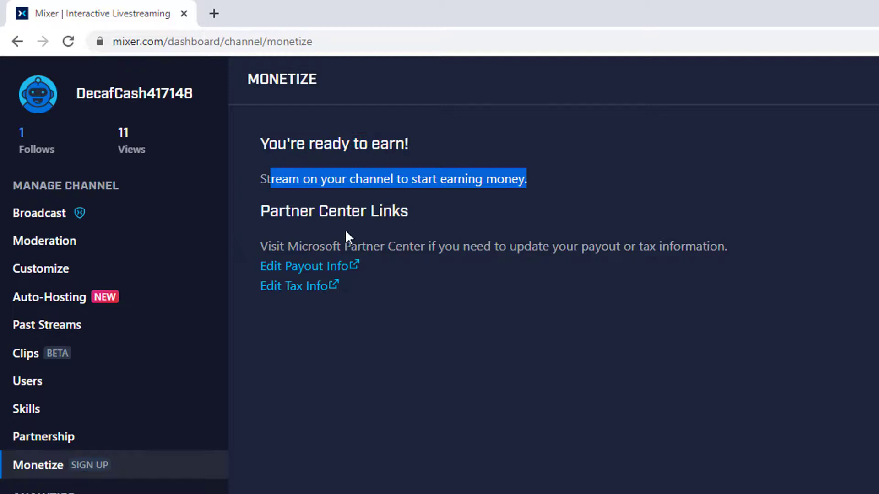
mouse_move(432, 271)
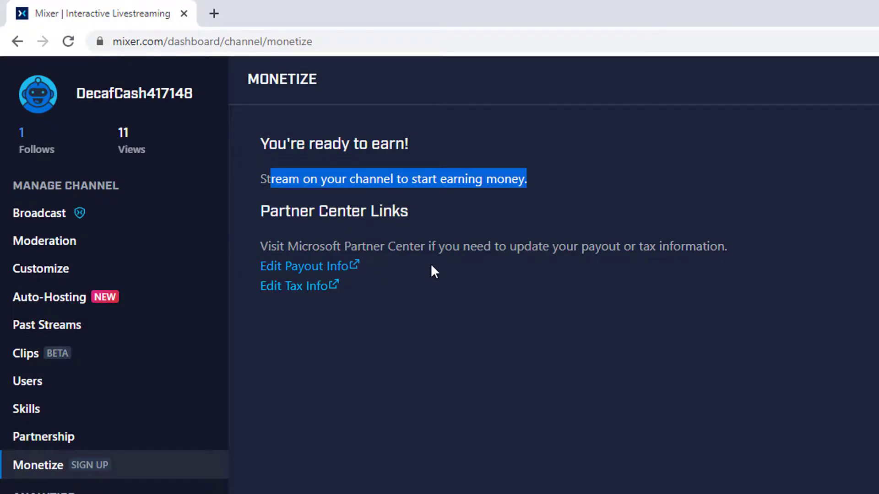
- Clear the text highlighting on the 'You're ready to earn!' Monetize page
click(613, 302)
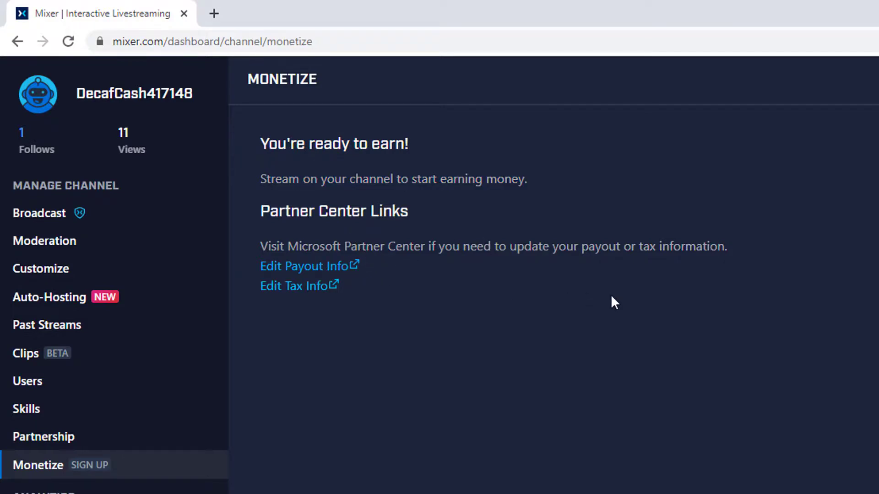